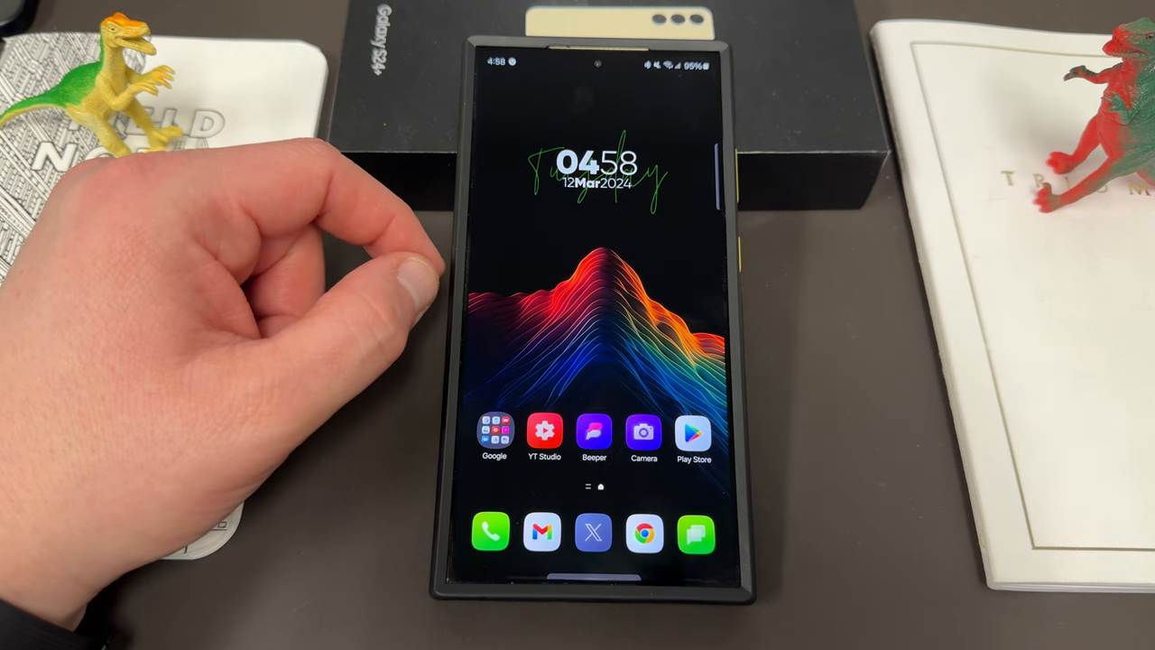
mouse_move(316, 316)
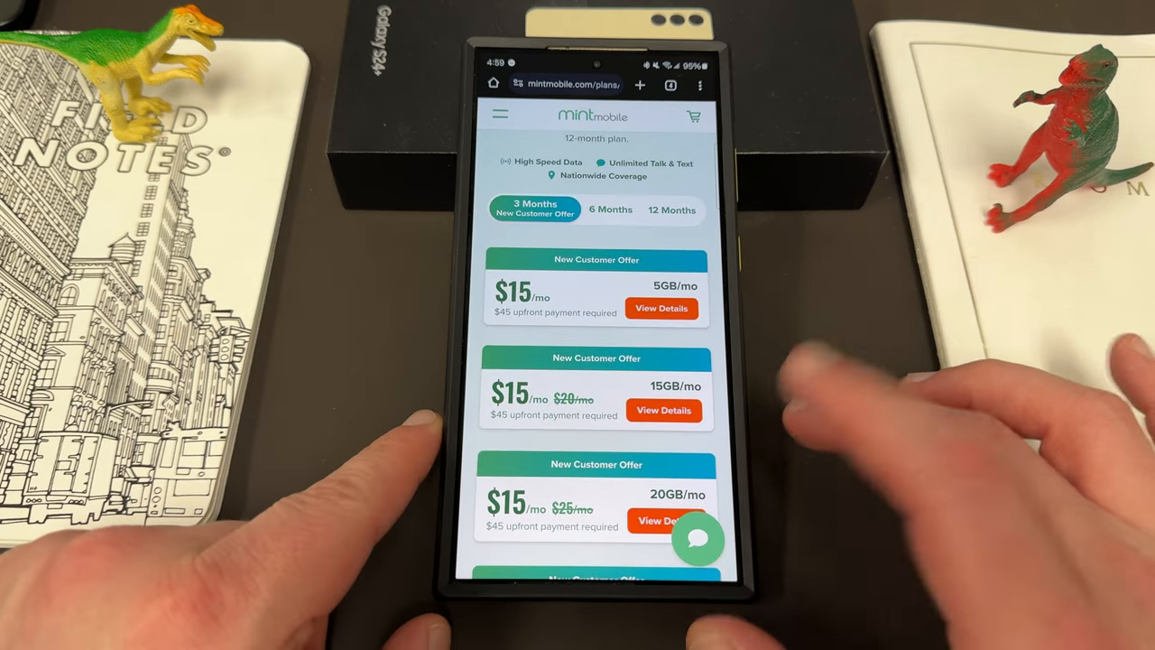
Show the More menu for Nice Catch in Good Lock's Life up list (Go to store, Uninstall, About).
scroll(up, 3)
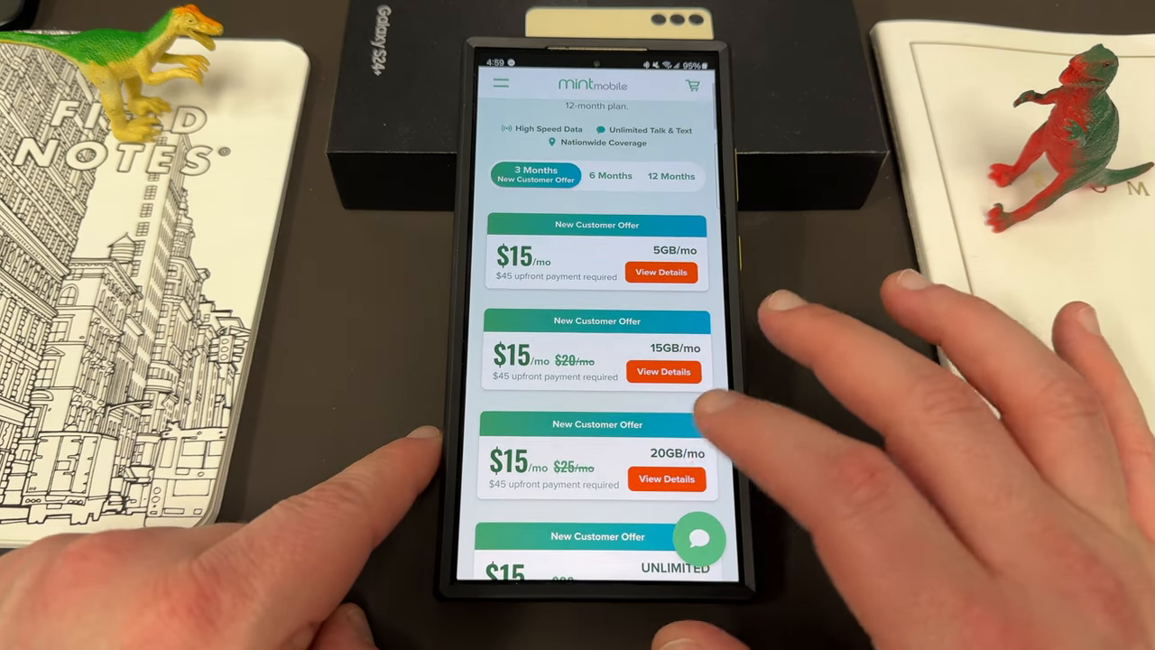
scroll(up, 3)
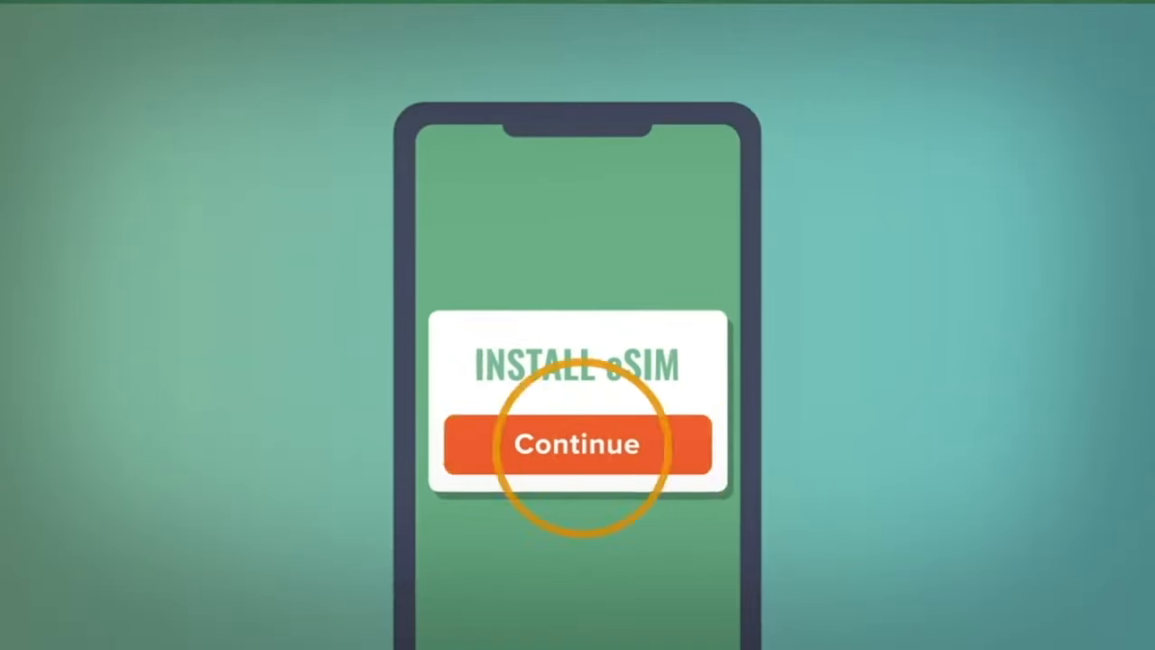
click(577, 444)
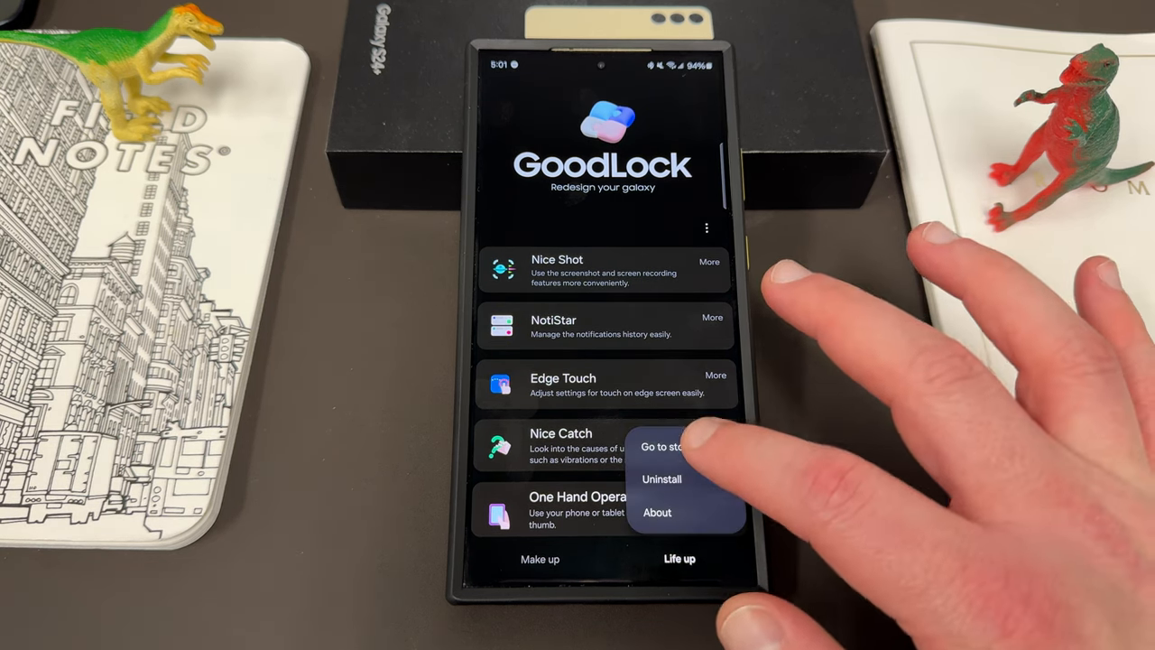
click(666, 448)
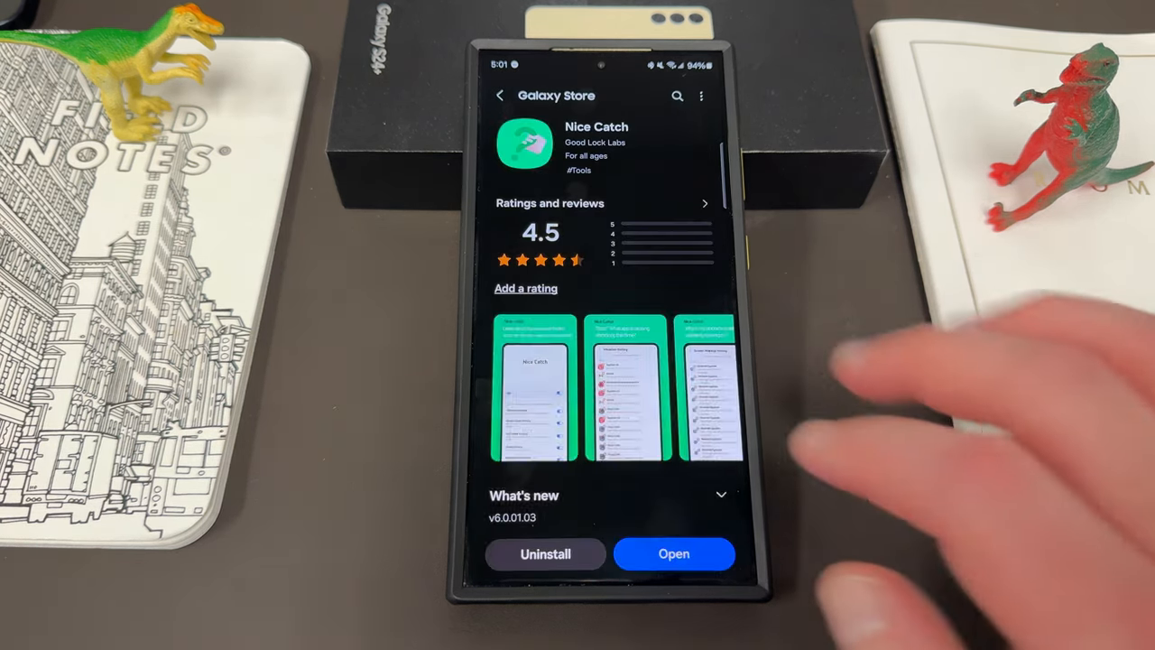
scroll(down, 3)
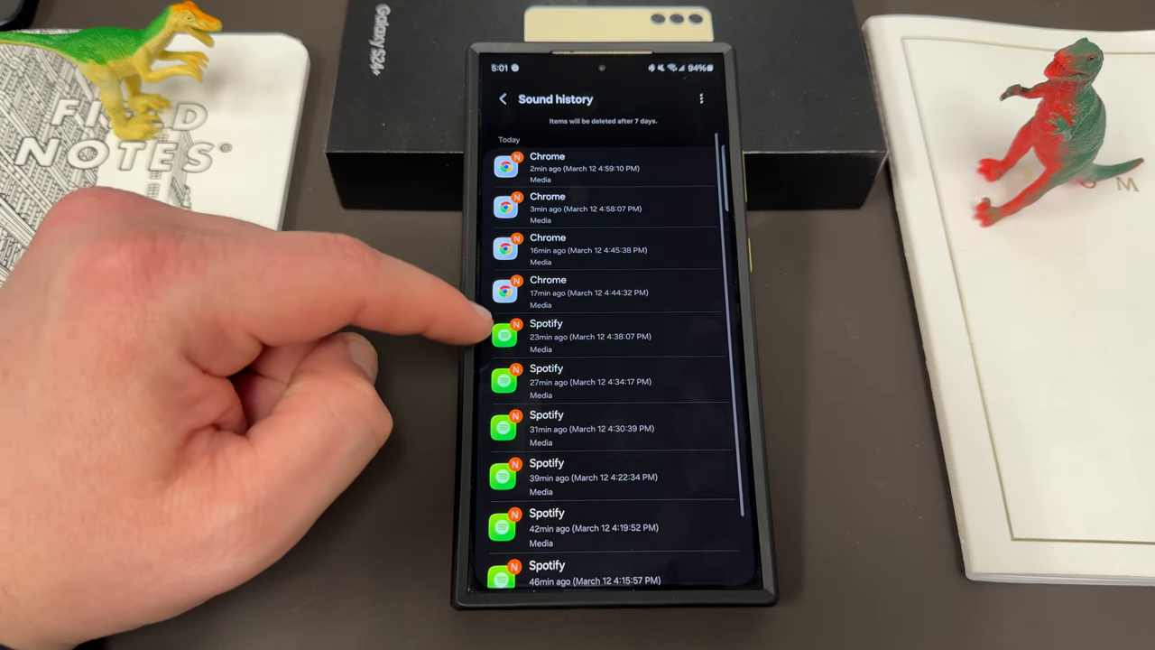
View the empty Vibration history and return to the Nice Catch main screen.
click(502, 99)
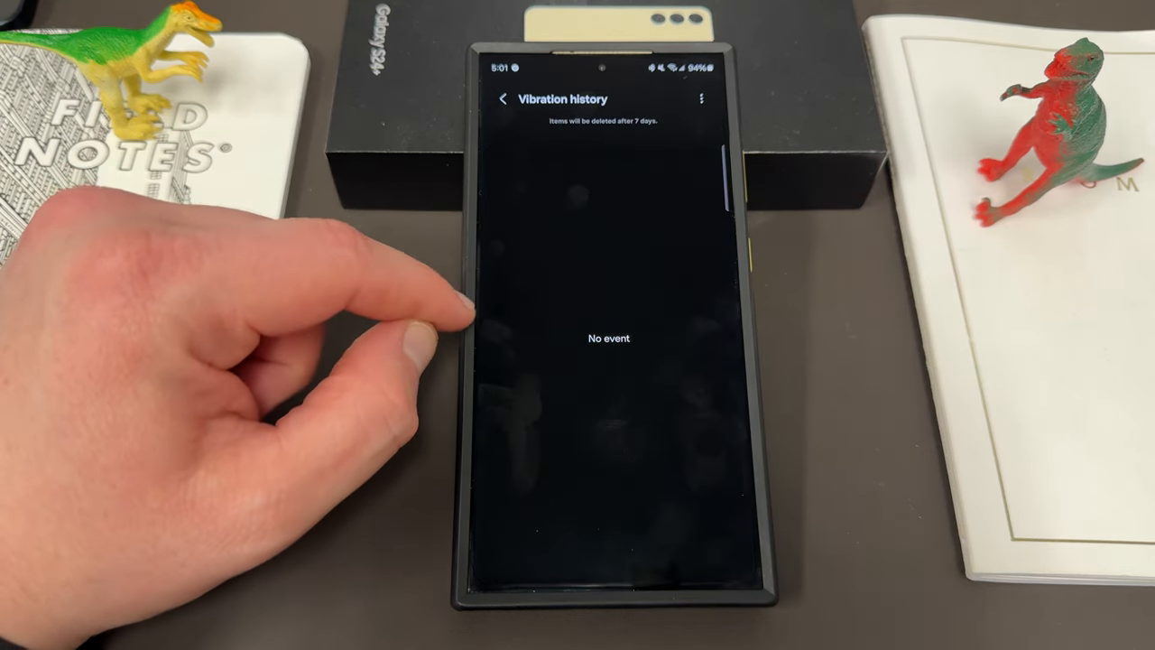
click(502, 99)
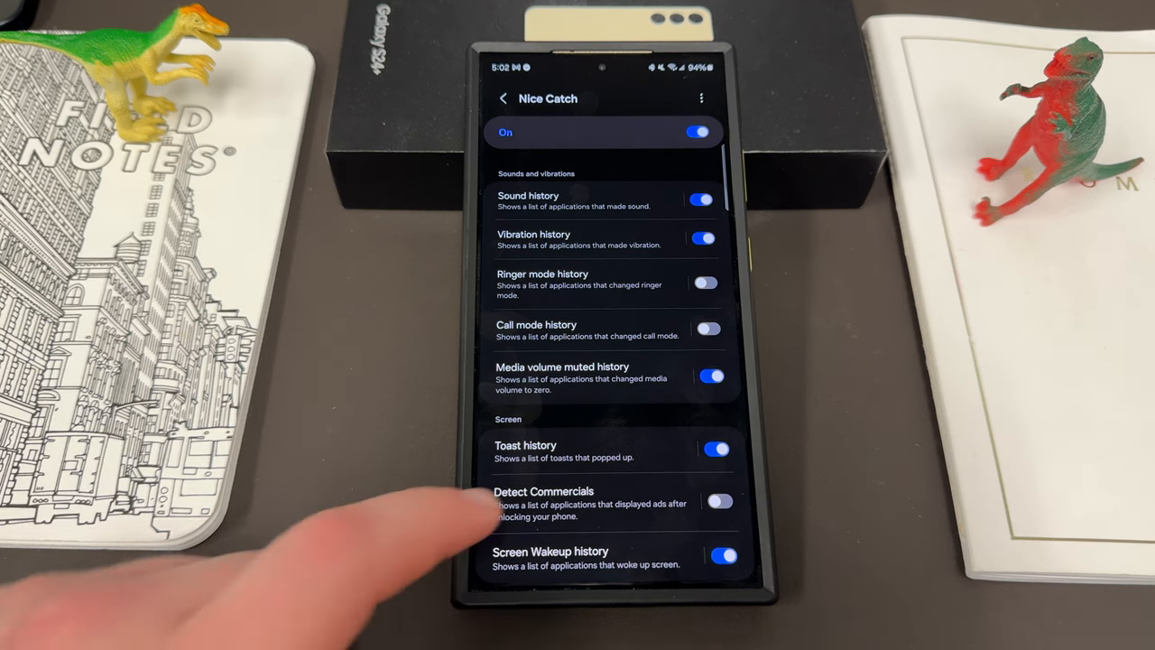
Browse the Screen Wakeup history showing Android System and System UI wakeups.
scroll(down, 3)
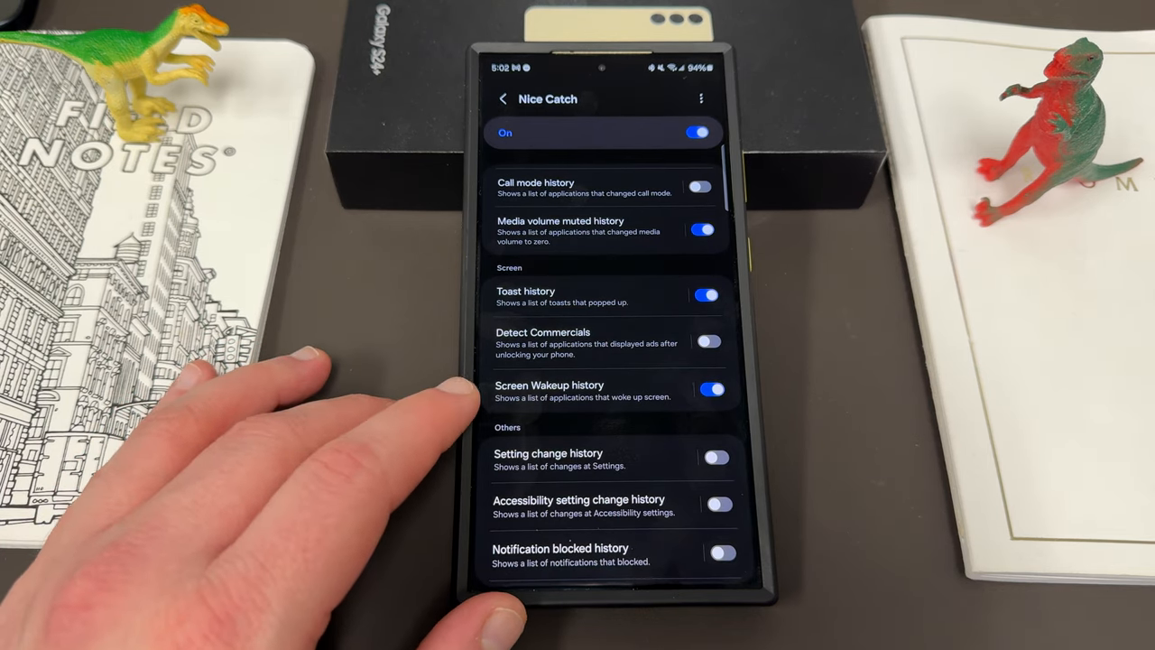
click(549, 389)
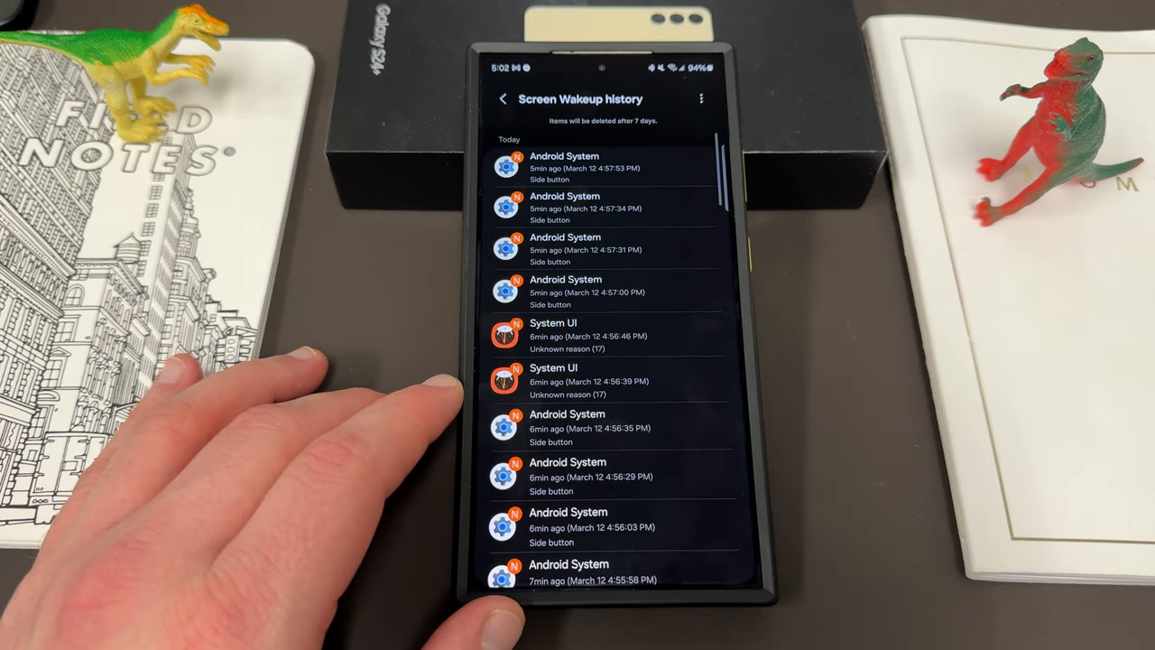
scroll(down, 3)
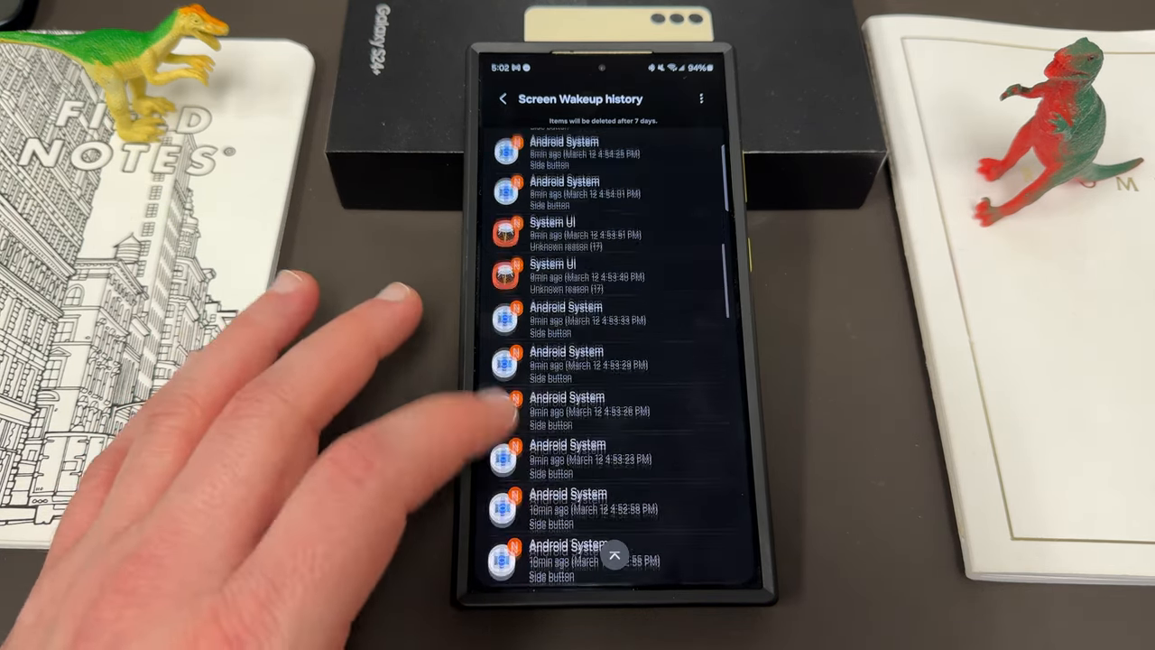
scroll(down, 3)
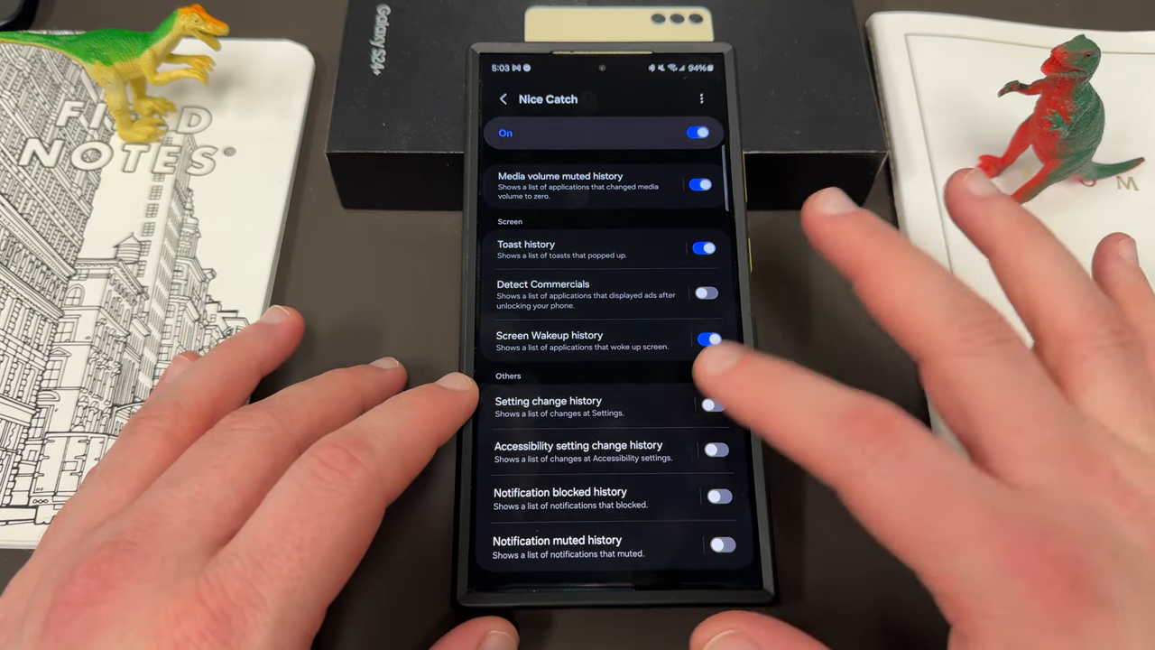
Enable the Setting change, Accessibility setting change, Notification blocked and Notification muted history toggles.
click(712, 404)
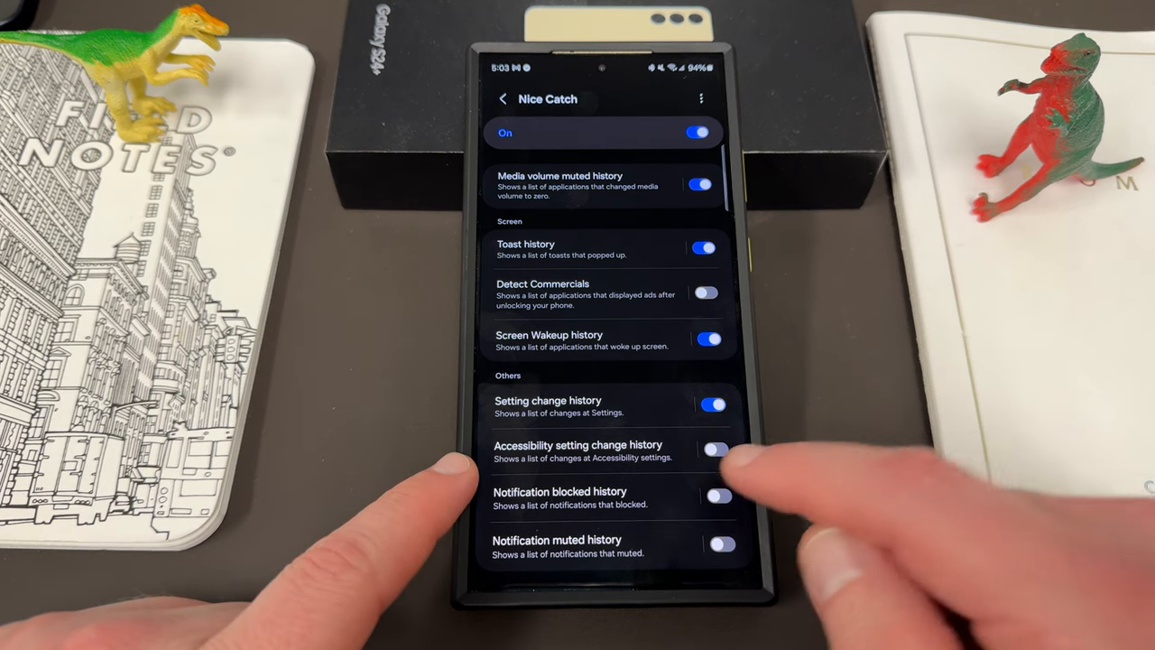
click(715, 449)
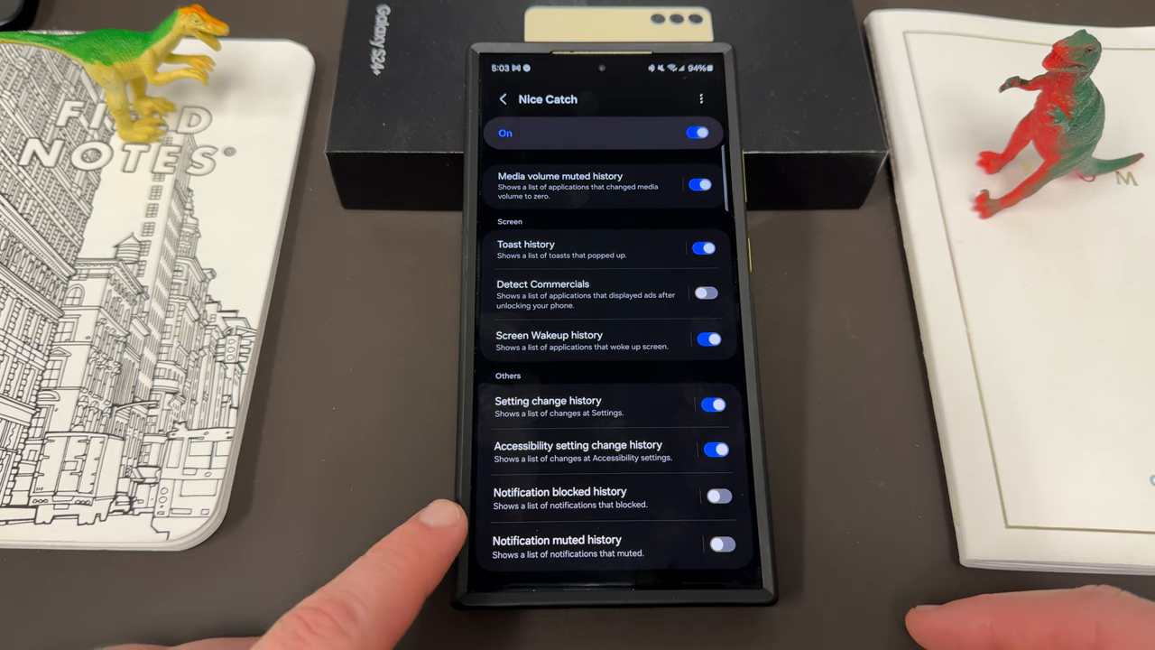
click(718, 494)
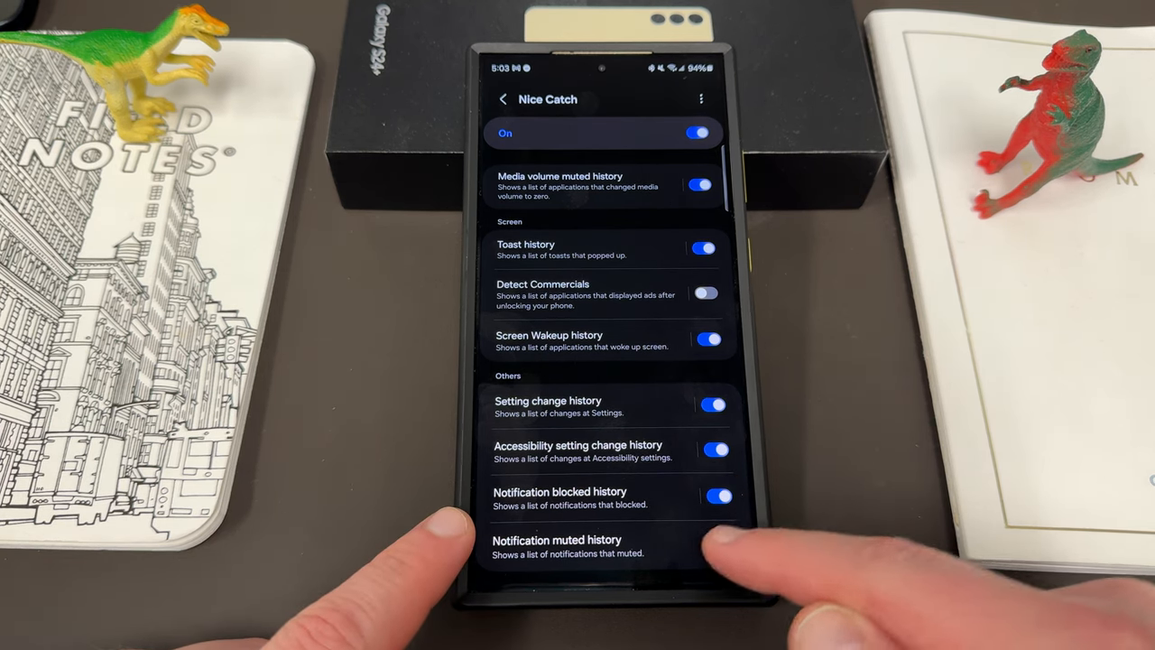
click(722, 542)
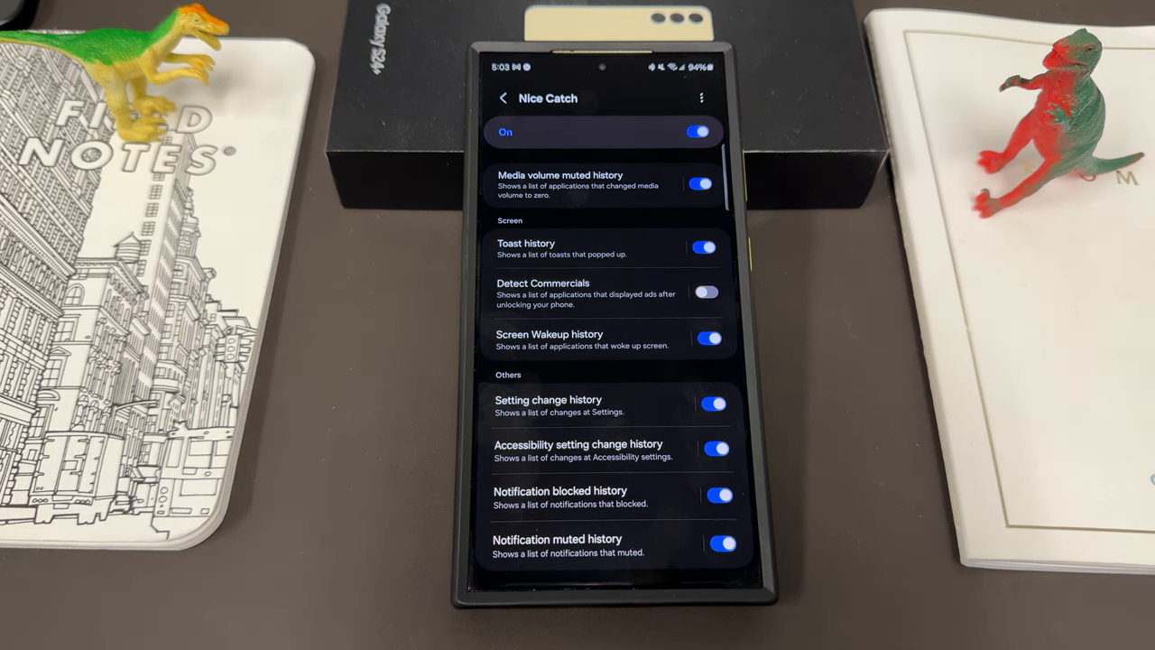
scroll(down, 3)
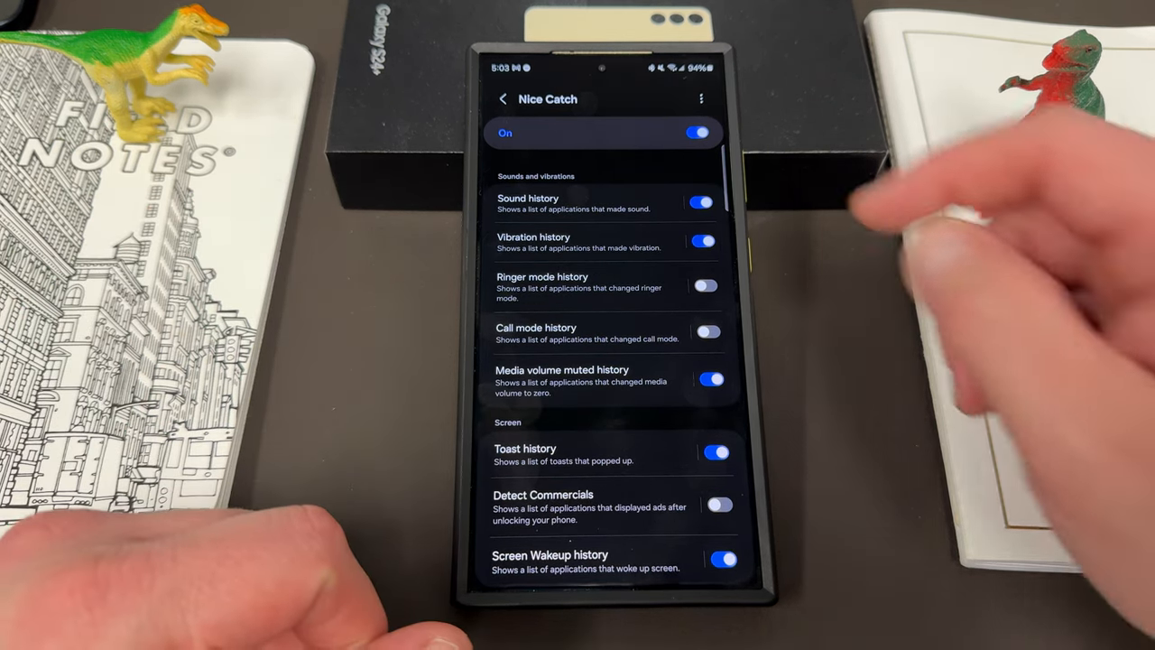
From Nice Catch's three-dot menu, return to its Galaxy Store page showing version 6.0.01.03 notes.
click(700, 99)
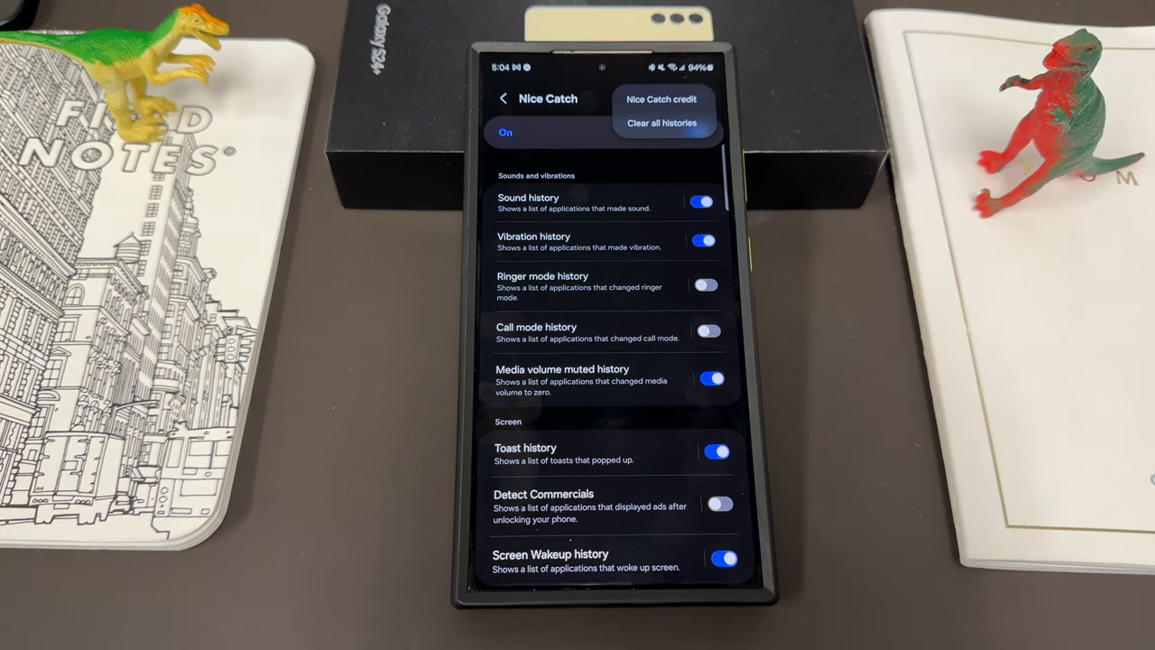
click(660, 100)
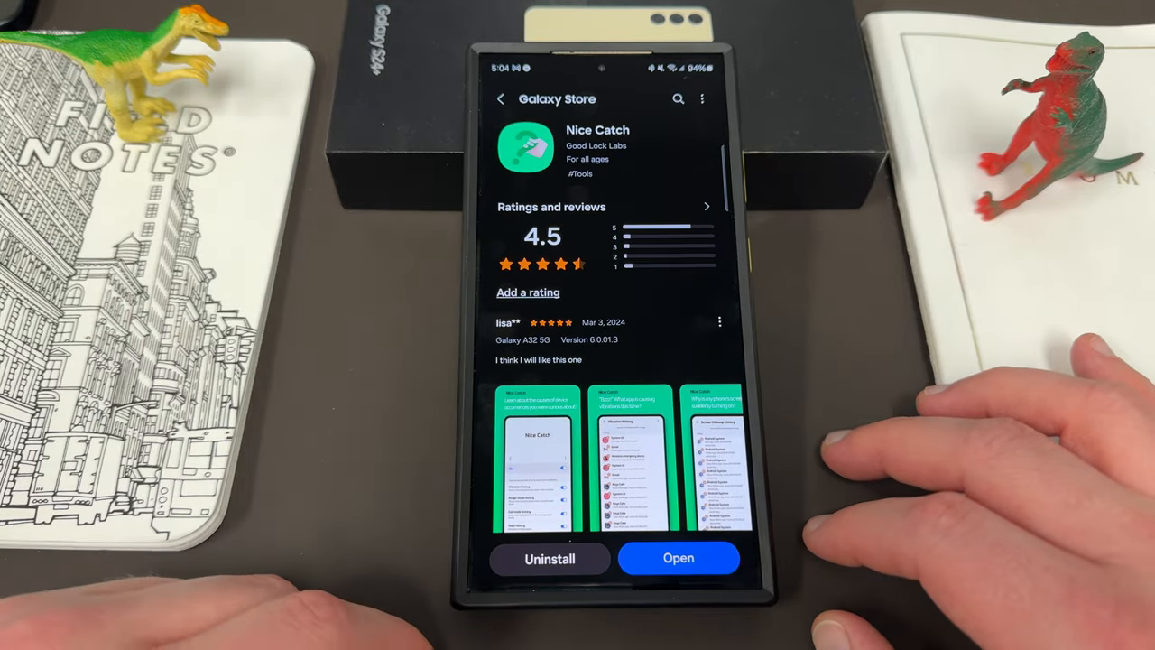
scroll(down, 3)
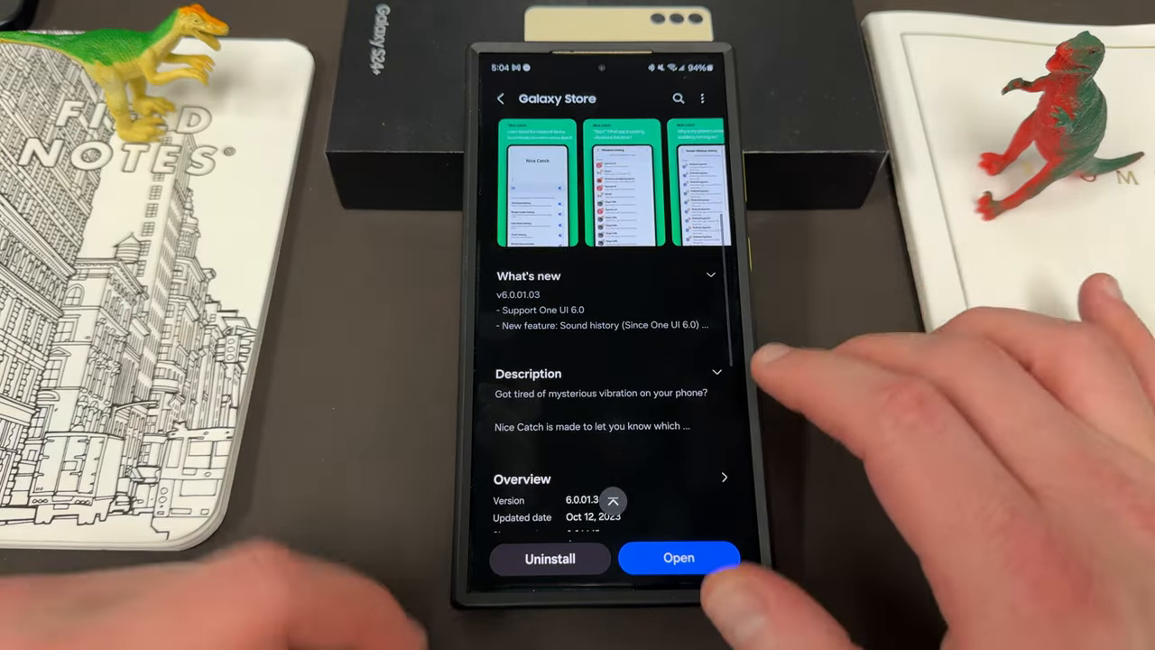